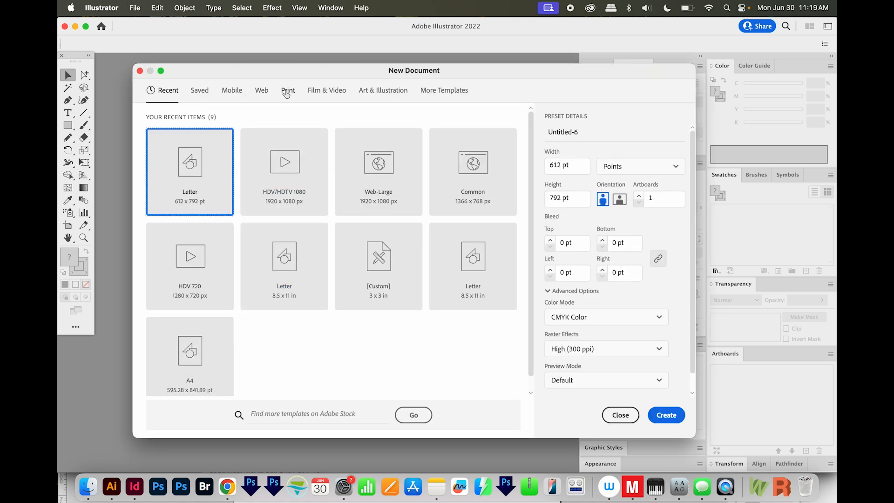
Step: Create a new blank Letter-size print document (612 × 792 pt, CMYK)
{"action": "left_click", "coordinate": [288, 90]}
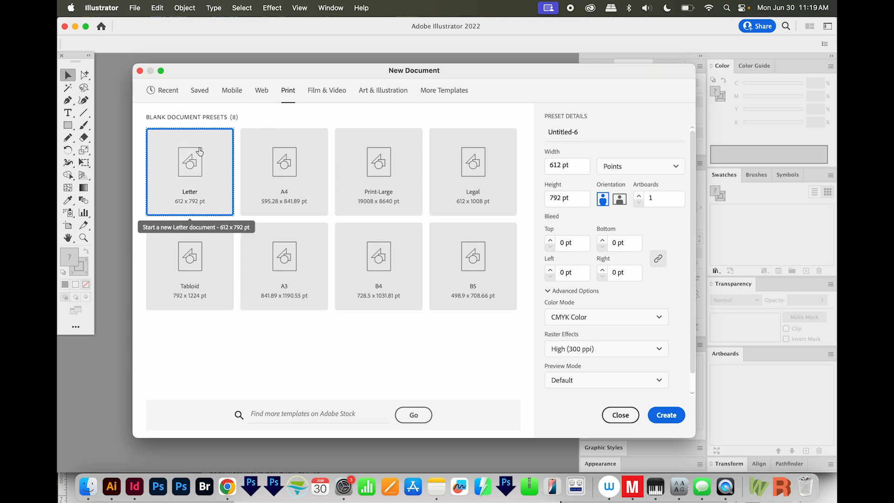
{"action": "mouse_move", "coordinate": [666, 416]}
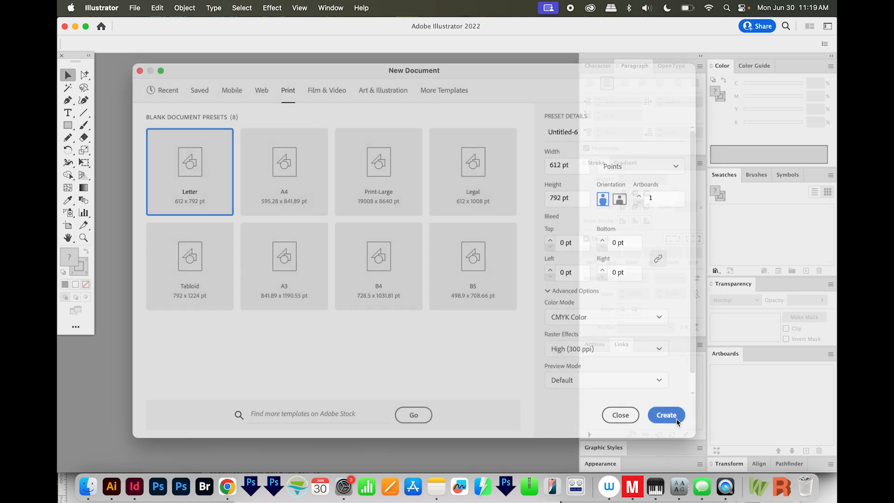
{"action": "left_click", "coordinate": [666, 415]}
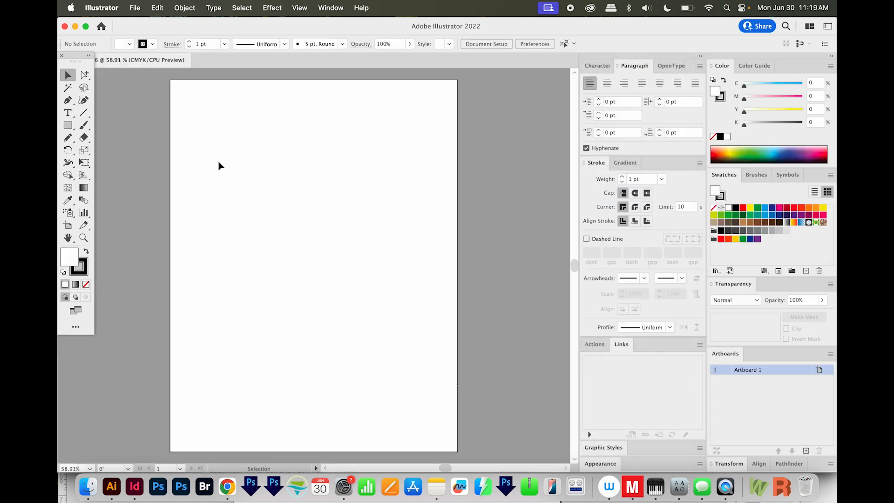
Step: Draw a small red-filled circle with the Ellipse Tool near the page's upper left
{"action": "left_click", "coordinate": [68, 125]}
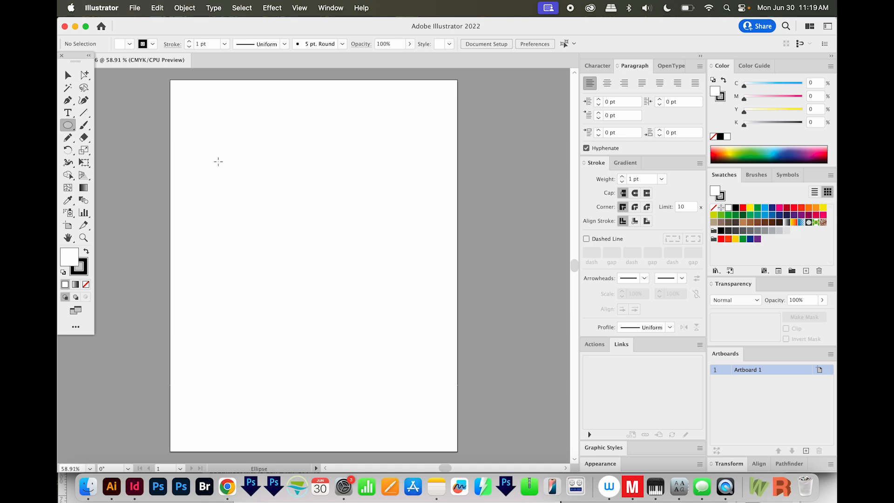
{"action": "mouse_move", "coordinate": [188, 141]}
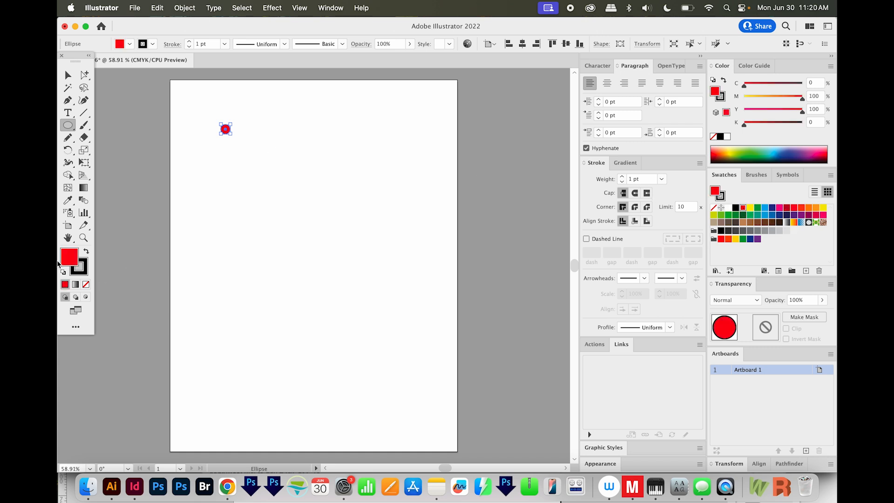
{"action": "left_click", "coordinate": [78, 266]}
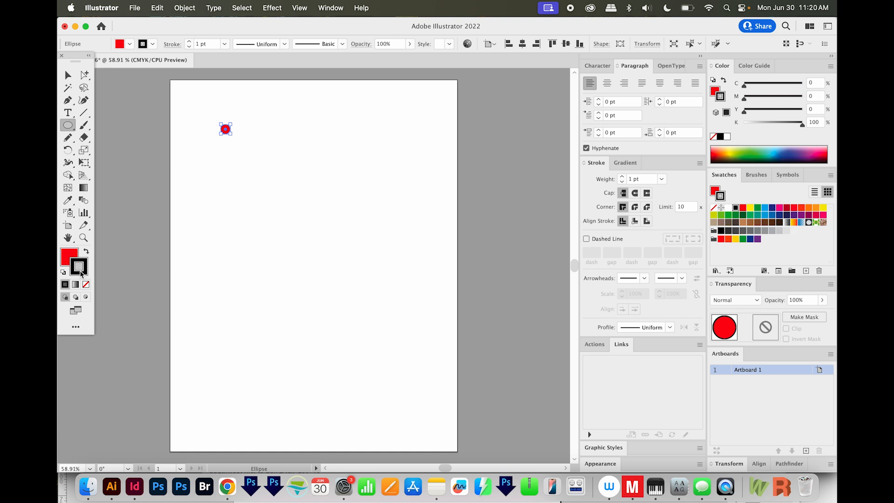
{"action": "mouse_move", "coordinate": [85, 285]}
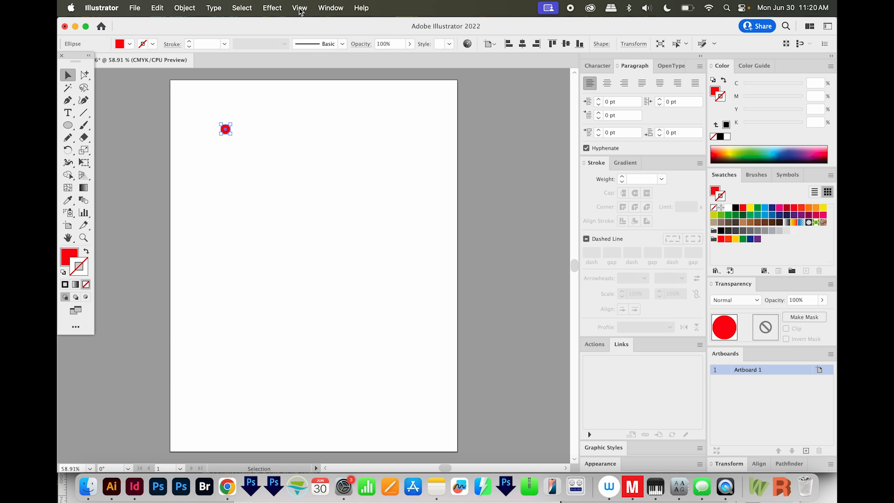
Step: Toggle Snap to Point from the View menu for precise circle placement
{"action": "left_click", "coordinate": [300, 8]}
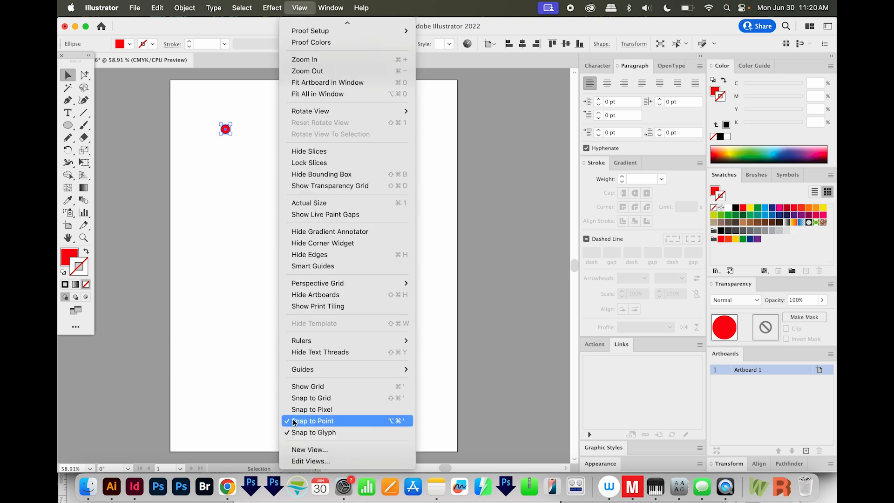
{"action": "left_click", "coordinate": [312, 421]}
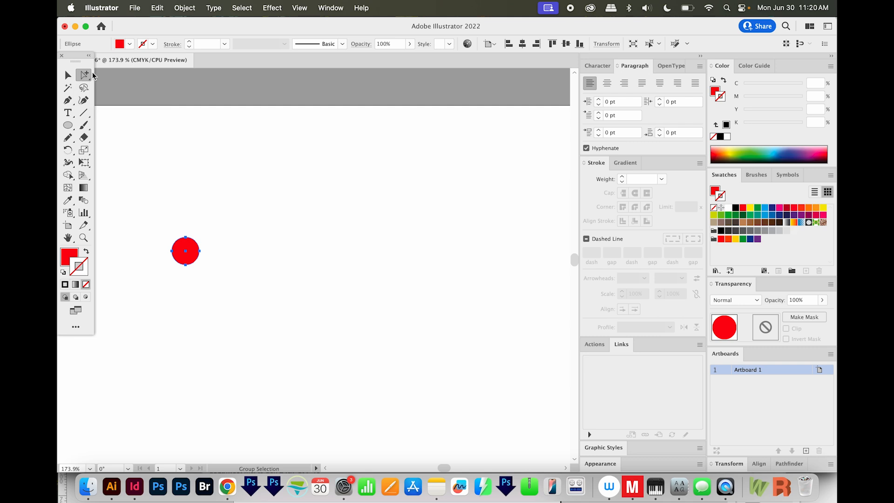
Step: Option-drag copies of the red circle with the Group Selection Tool into rows of evenly spaced dots
{"action": "left_click", "coordinate": [84, 75]}
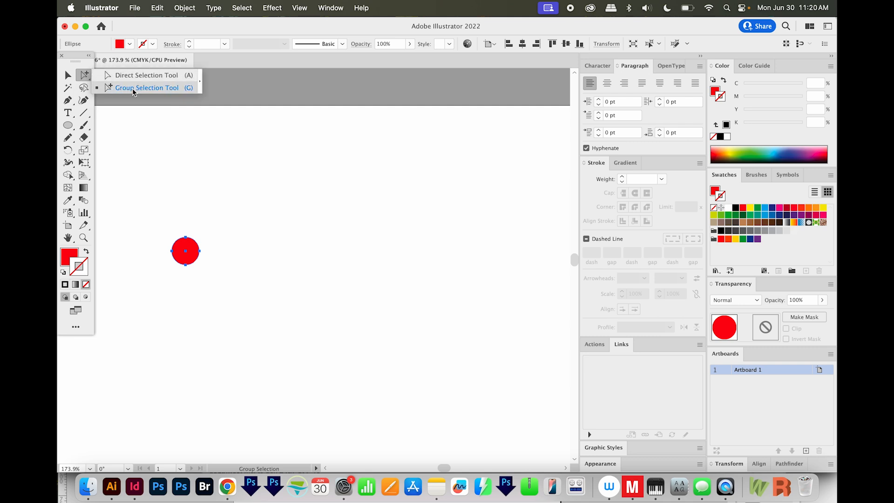
{"action": "left_click", "coordinate": [147, 88]}
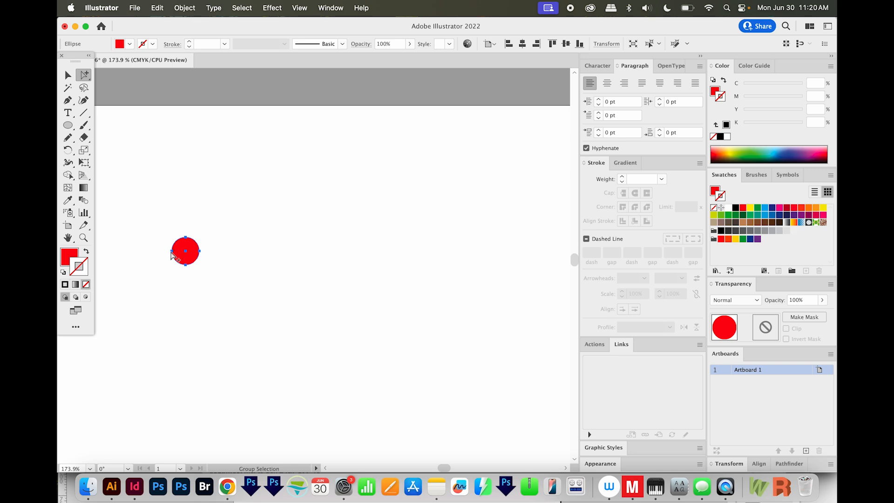
{"action": "left_click_drag", "start_coordinate": [185, 250], "coordinate": [190, 249]}
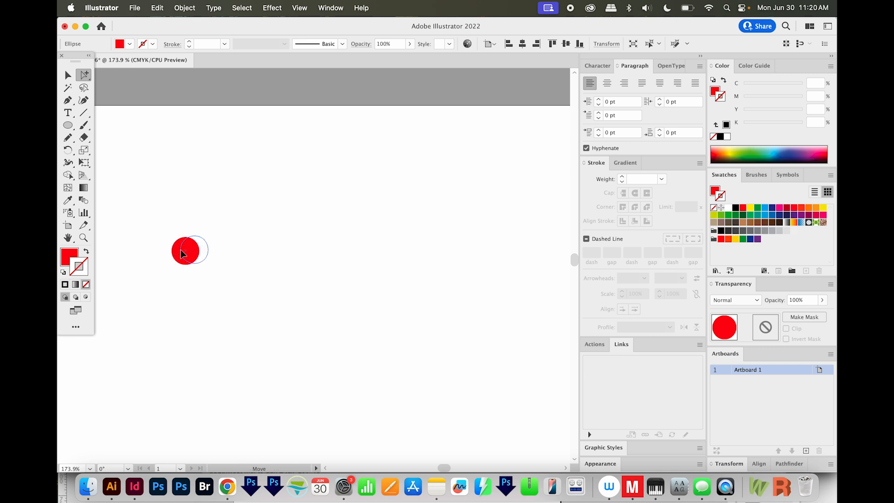
{"action": "left_click_drag", "start_coordinate": [186, 251], "coordinate": [205, 251]}
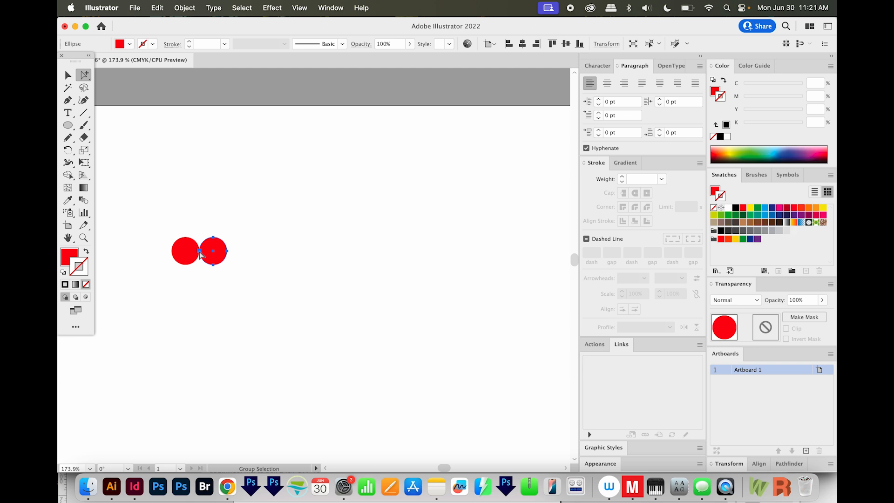
{"action": "mouse_move", "coordinate": [281, 342]}
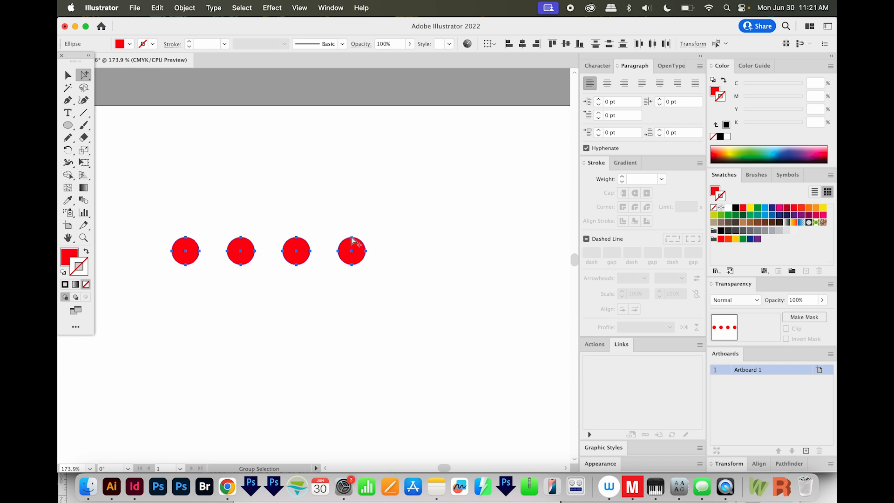
{"action": "left_click_drag", "start_coordinate": [351, 263], "coordinate": [351, 251]}
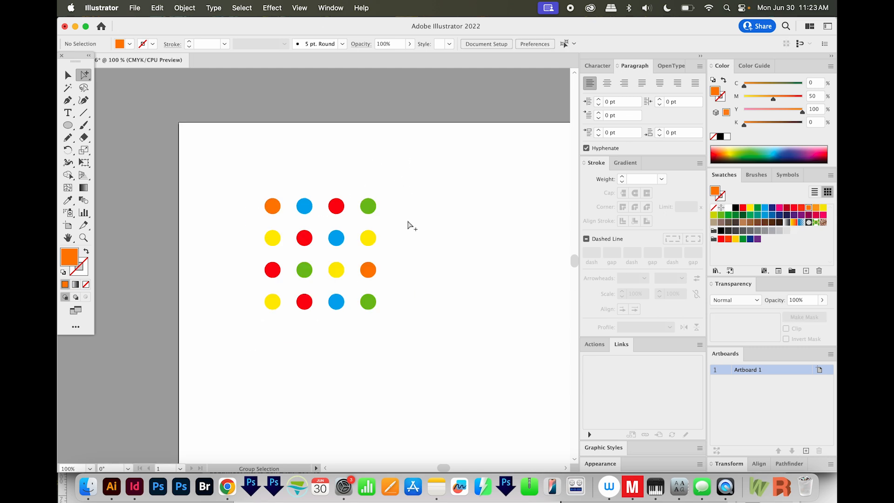
Step: Select all the recoloured dots in the four-by-four grid
{"action": "left_click", "coordinate": [67, 75]}
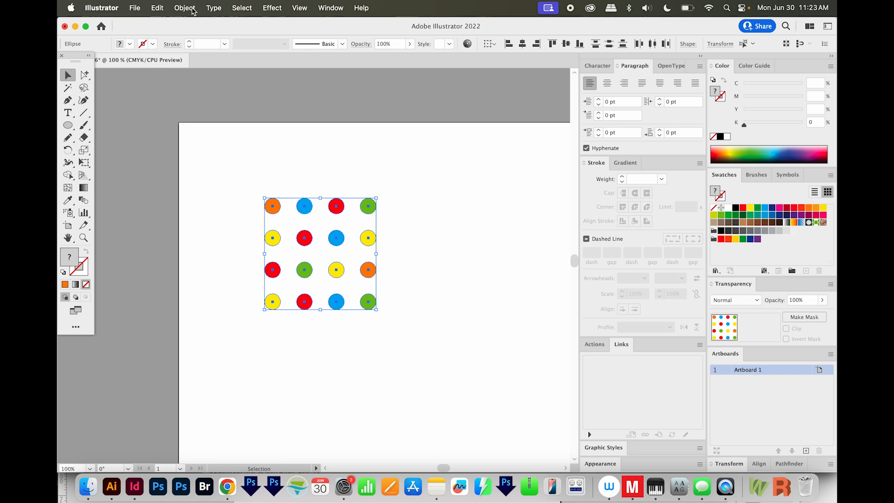
Step: Make the dots a pattern with a Brick by Row tile and 160 pt linked width
{"action": "left_click", "coordinate": [184, 8]}
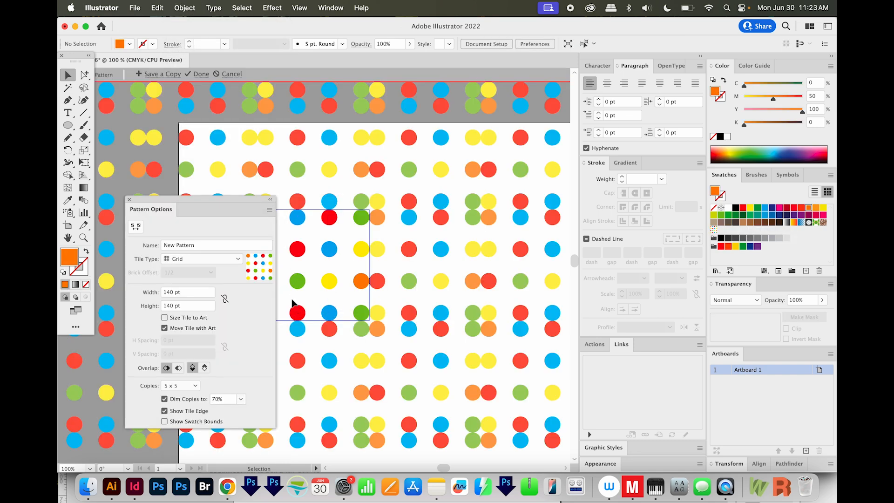
{"action": "left_click_drag", "start_coordinate": [151, 208], "coordinate": [429, 140]}
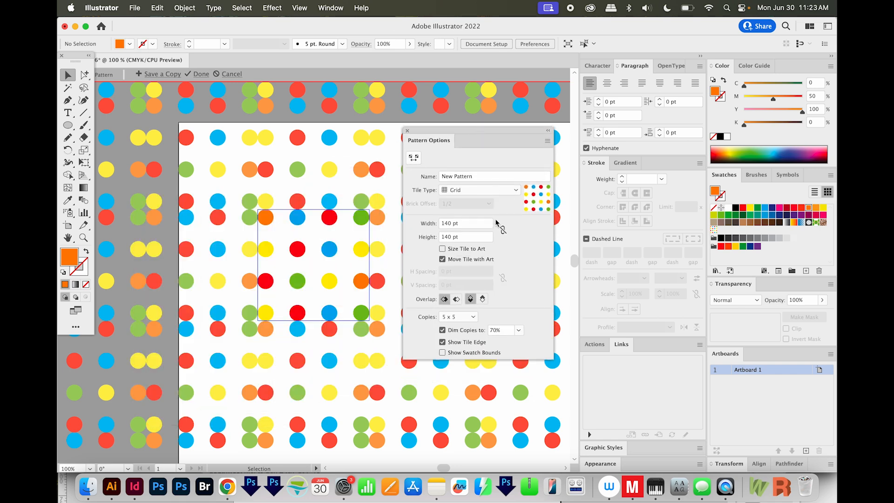
{"action": "mouse_move", "coordinate": [502, 233]}
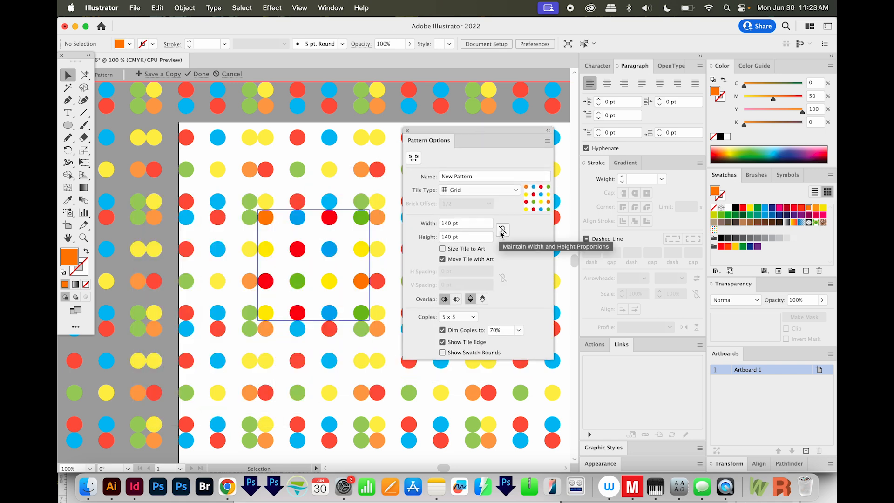
{"action": "mouse_move", "coordinate": [504, 231]}
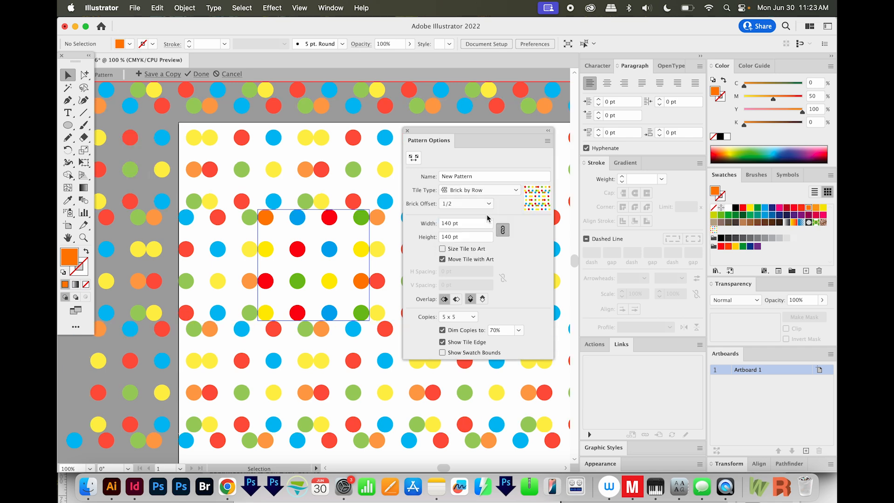
{"action": "left_click", "coordinate": [466, 223]}
{"action": "type", "text": "160"}
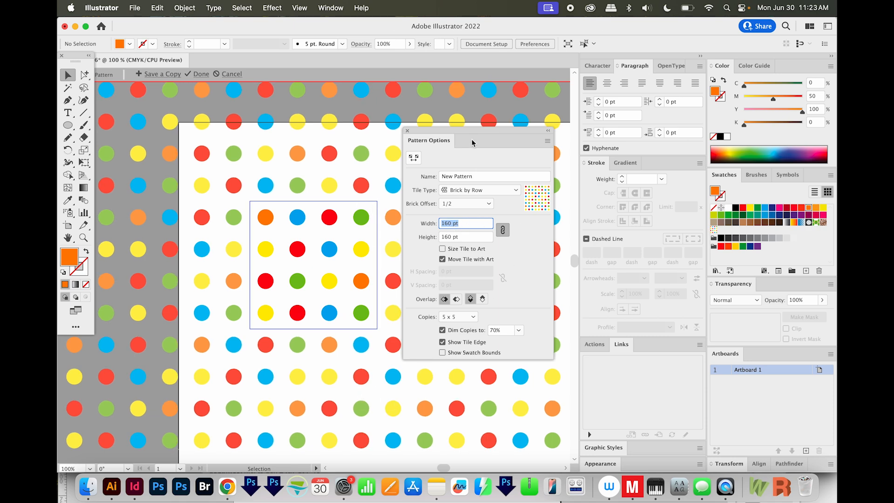
{"action": "mouse_move", "coordinate": [490, 132]}
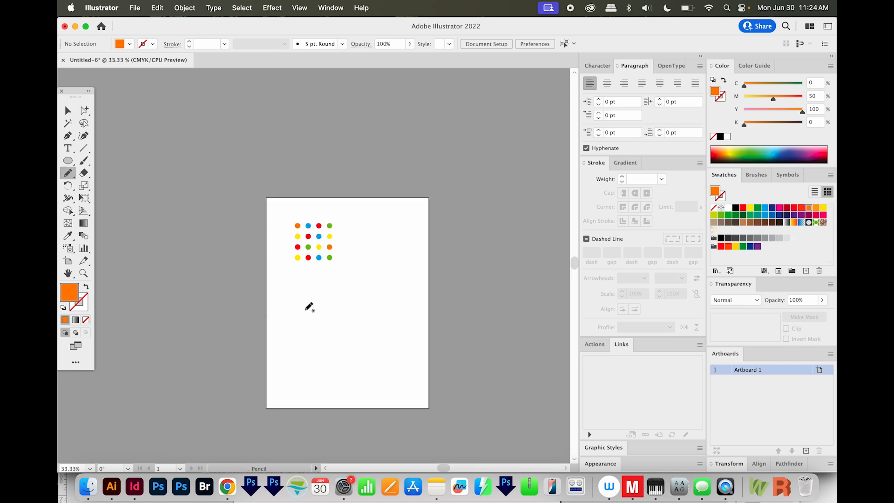
{"action": "mouse_move", "coordinate": [294, 311]}
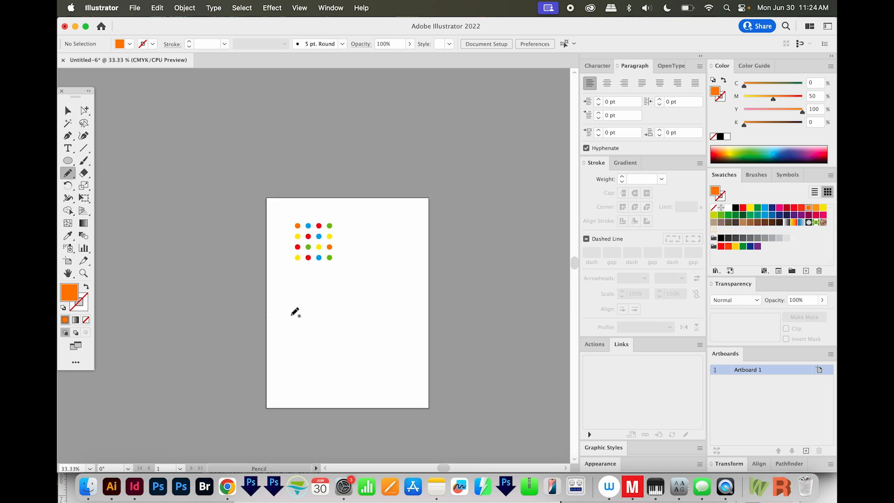
Step: Draw a swooping Pencil curve and widen its middle with the Width tool, stroked with the dot pattern
{"action": "left_click_drag", "start_coordinate": [291, 314], "coordinate": [411, 313]}
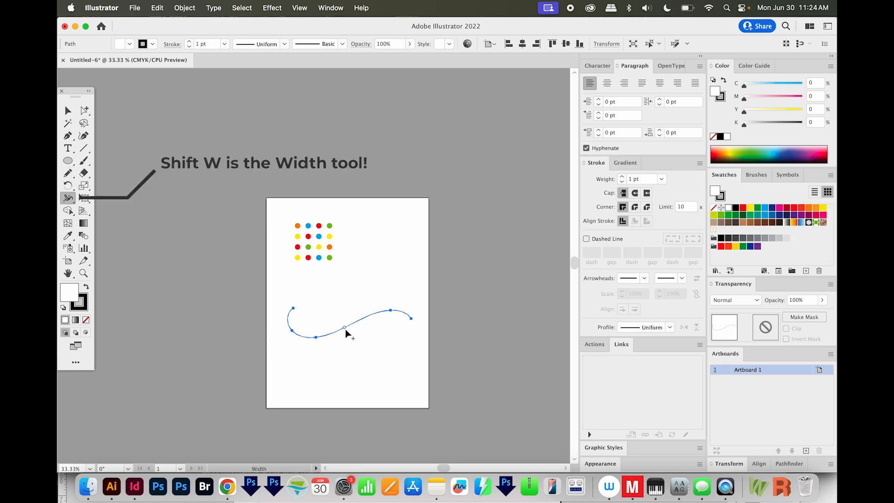
{"action": "left_click_drag", "start_coordinate": [343, 328], "coordinate": [351, 341]}
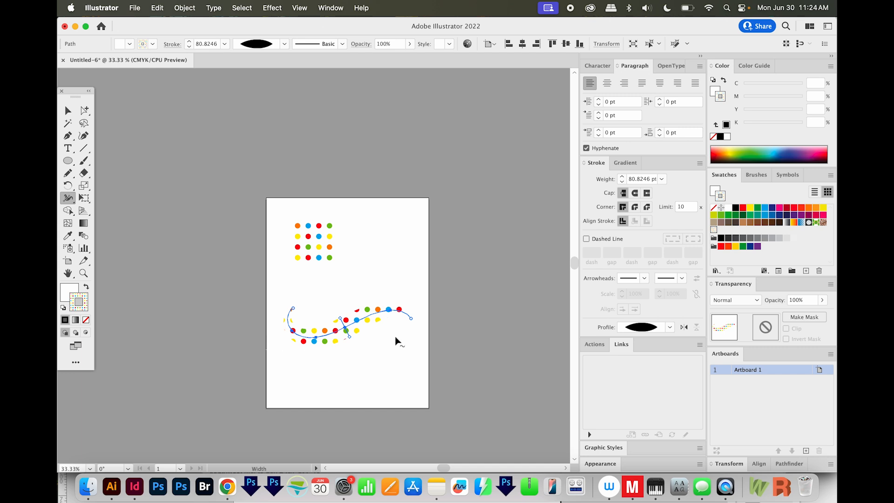
{"action": "left_click", "coordinate": [67, 110]}
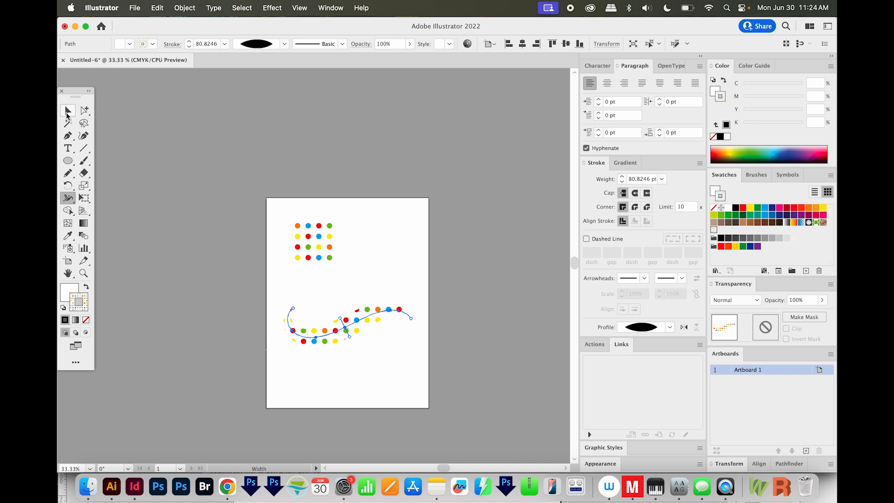
Step: Thicken the dotted swoosh stroke further with the Width tool
{"action": "left_click", "coordinate": [68, 110]}
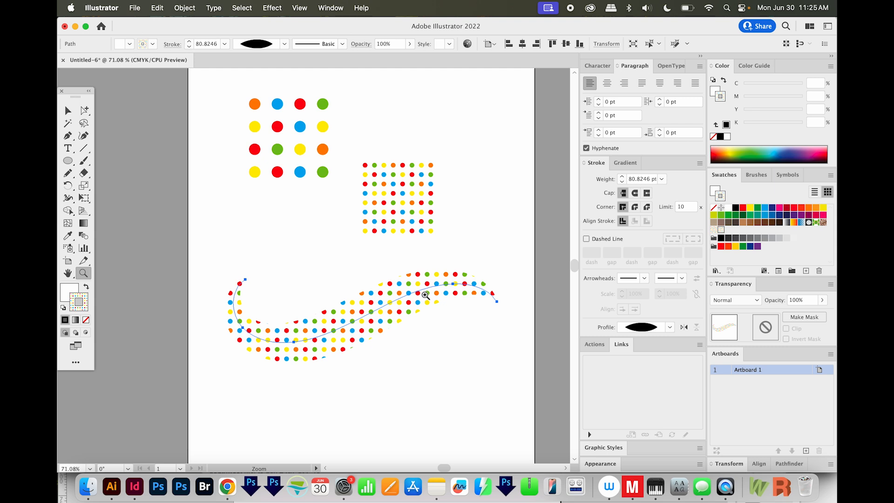
{"action": "mouse_move", "coordinate": [418, 290]}
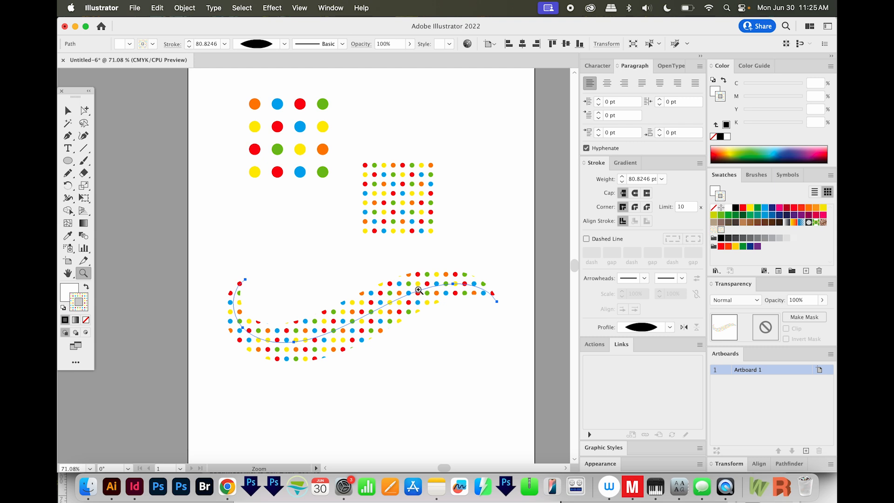
{"action": "mouse_move", "coordinate": [427, 253]}
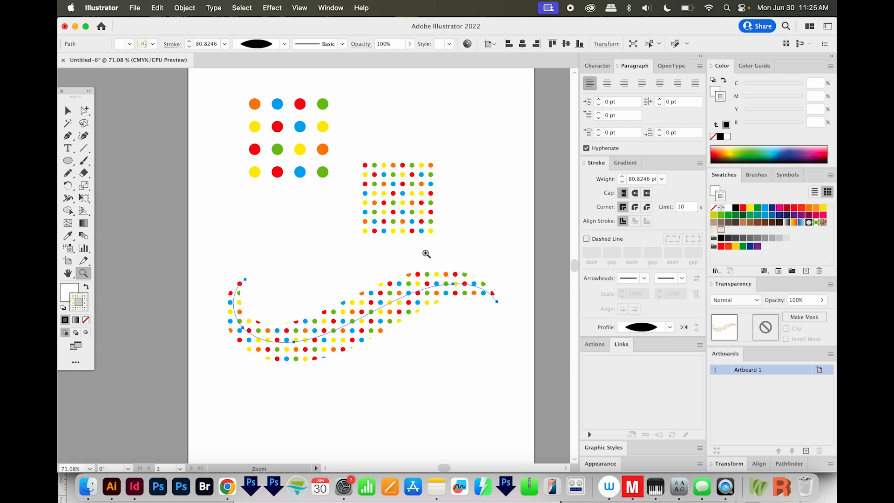
Step: Draw a star with the Star tool below the swoosh and fill it with the dot pattern swatch
{"action": "left_click", "coordinate": [67, 160]}
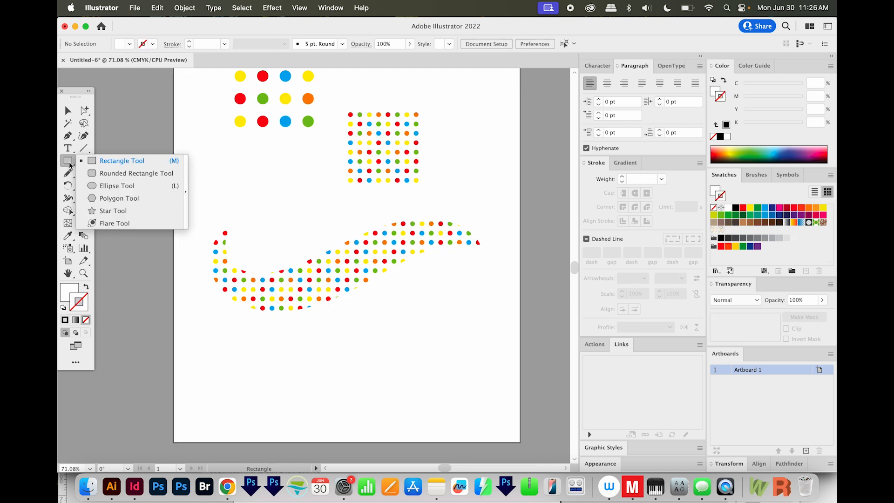
{"action": "left_click", "coordinate": [113, 211]}
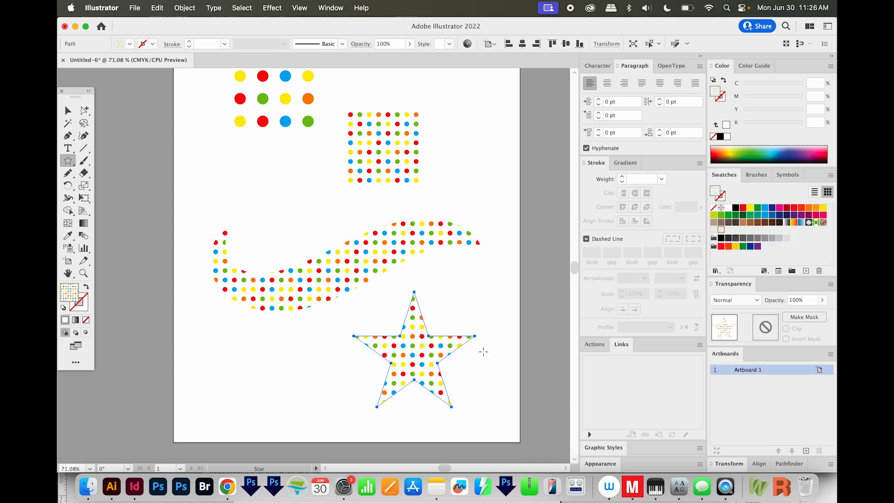
{"action": "scroll", "scroll_direction": "down", "scroll_amount": 3}
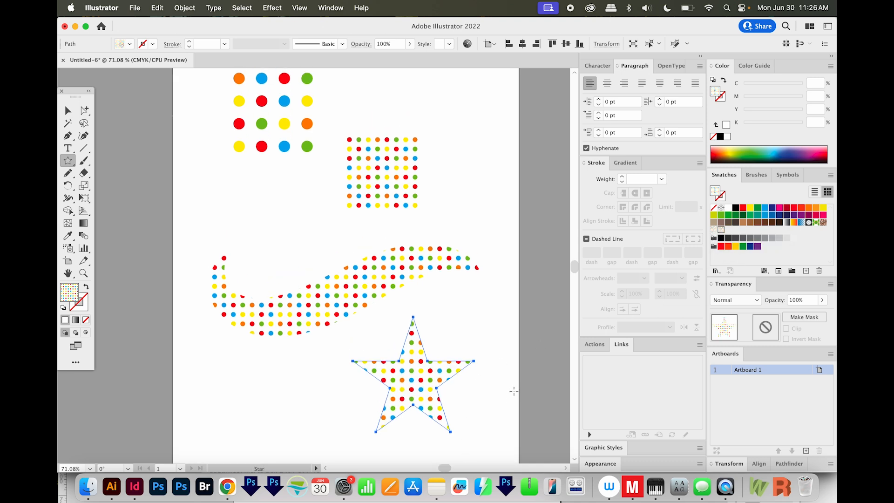